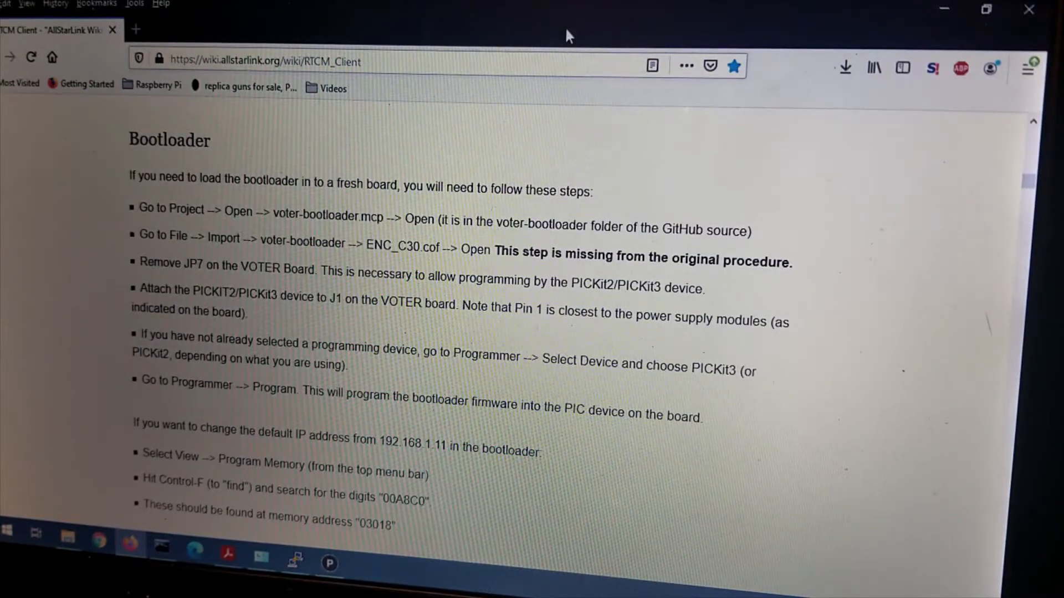
pyautogui.moveTo(924, 6)
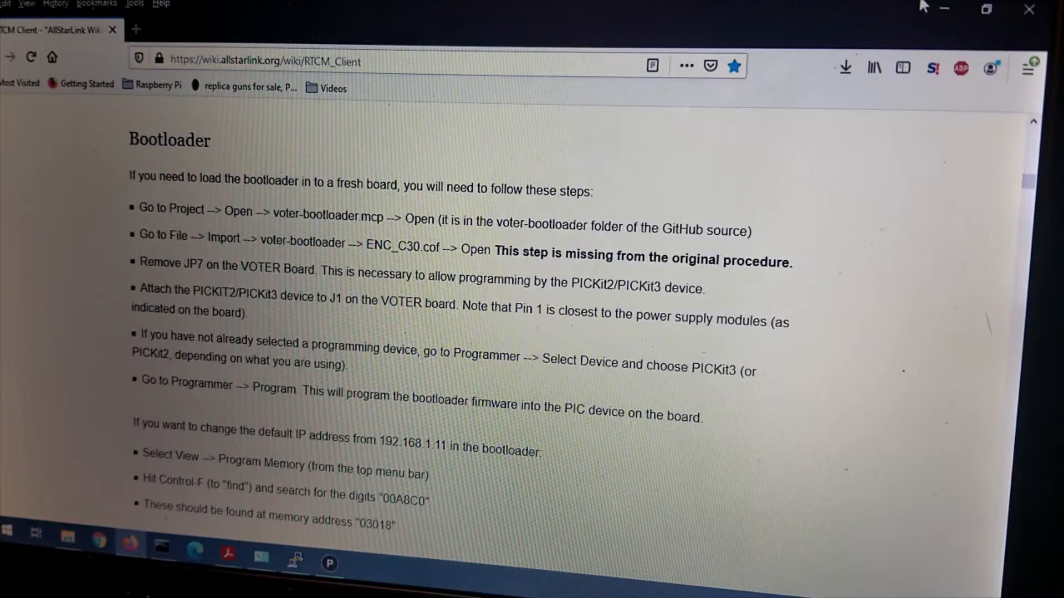
pyautogui.moveTo(936, 10)
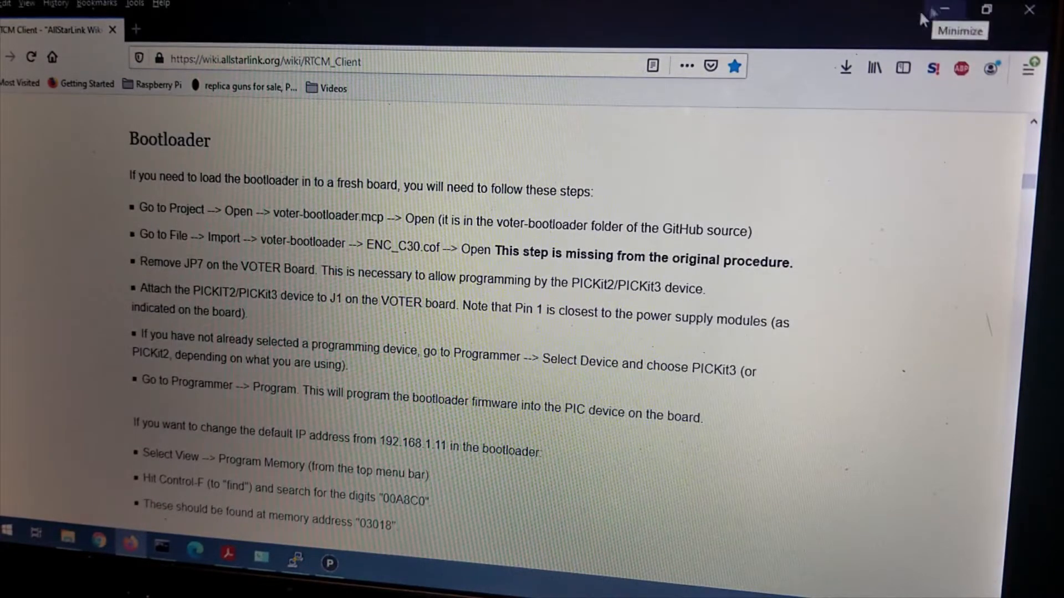
pyautogui.moveTo(671, 157)
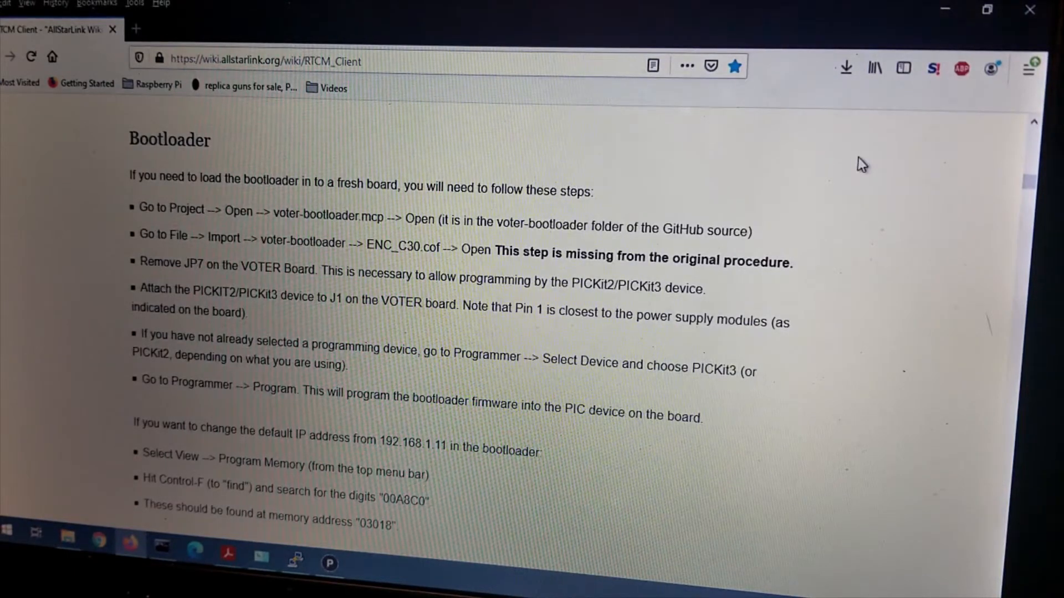
pyautogui.moveTo(946, 19)
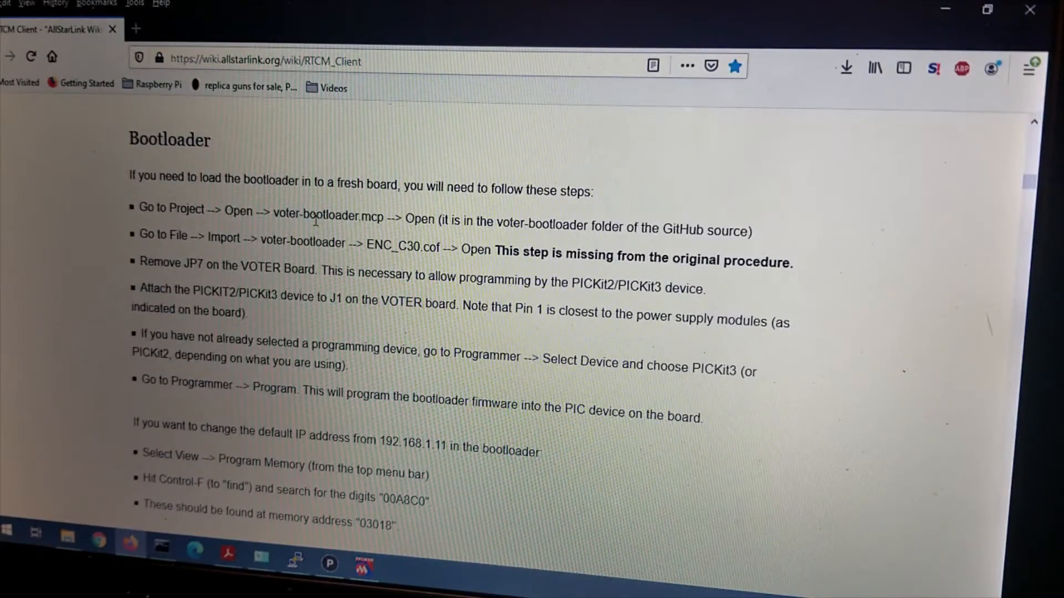
pyautogui.moveTo(845, 65)
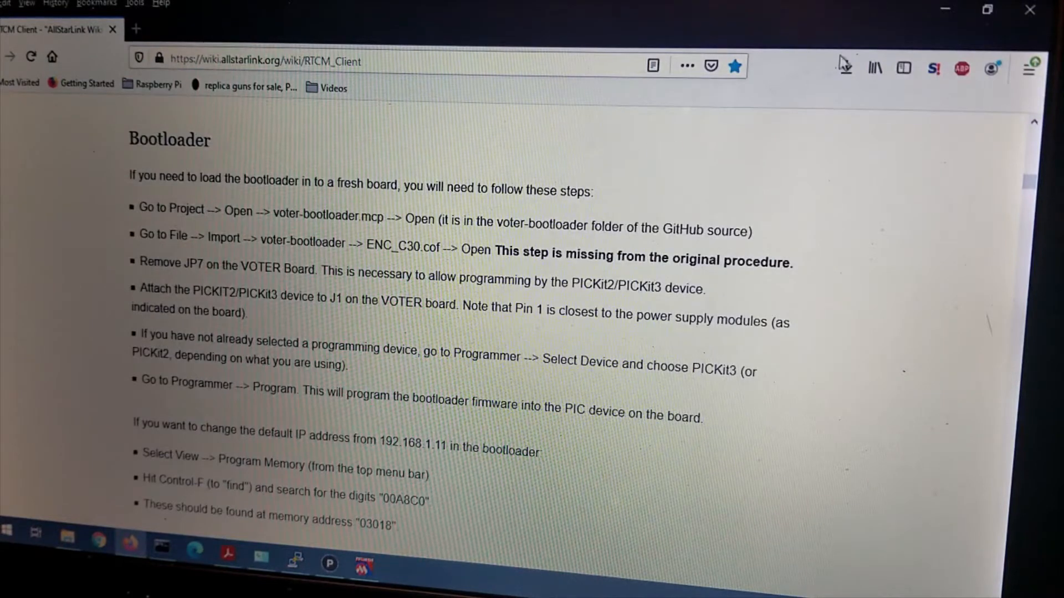
pyautogui.moveTo(960, 8)
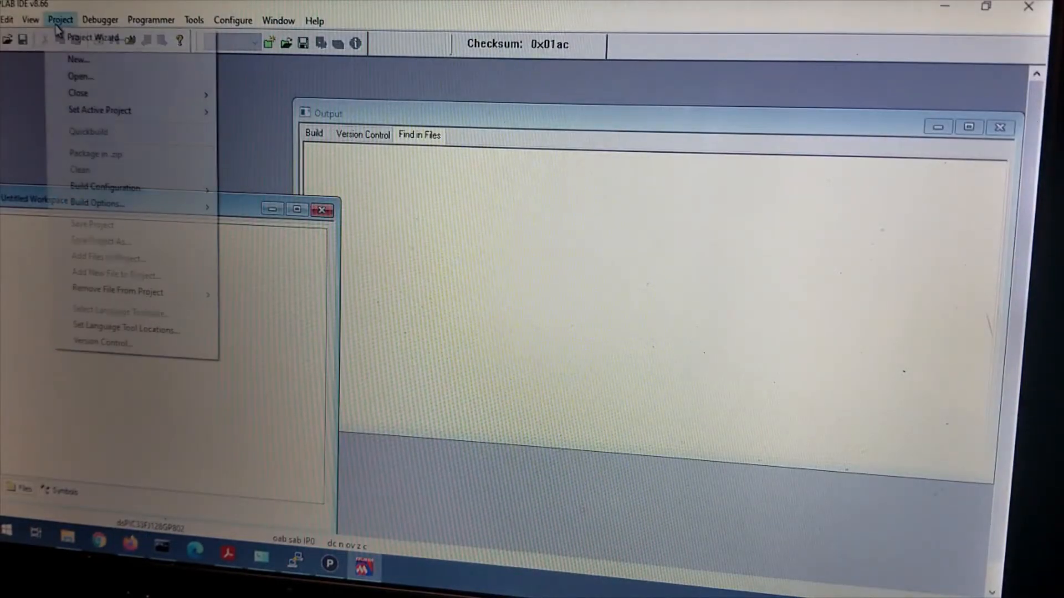
# Step: Open voter-bootloader.mcp from Documents\RTCM\voter-master\voter-bootloader
pyautogui.click(81, 77)
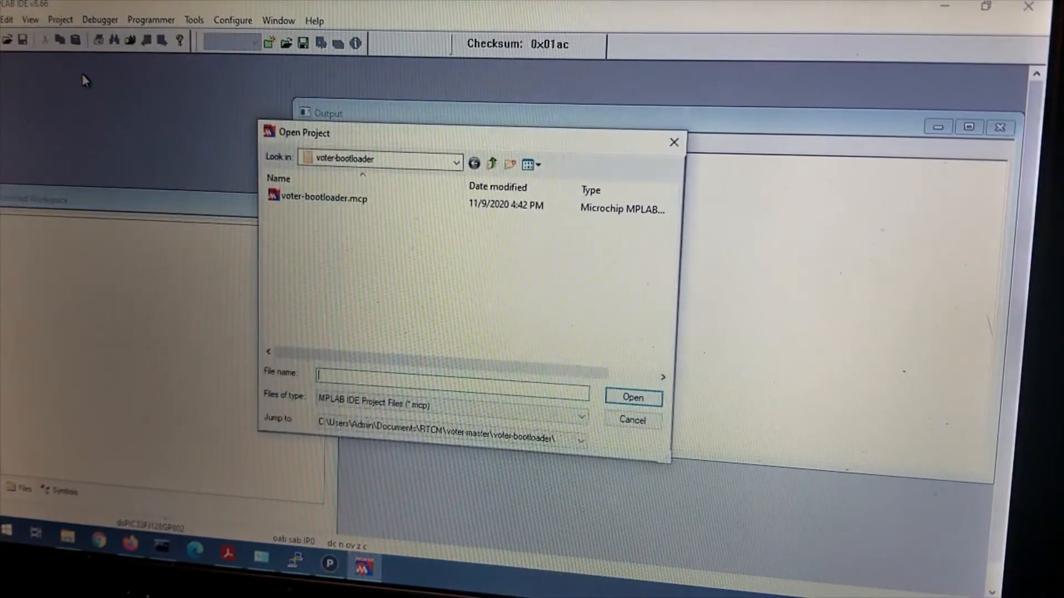
pyautogui.click(456, 161)
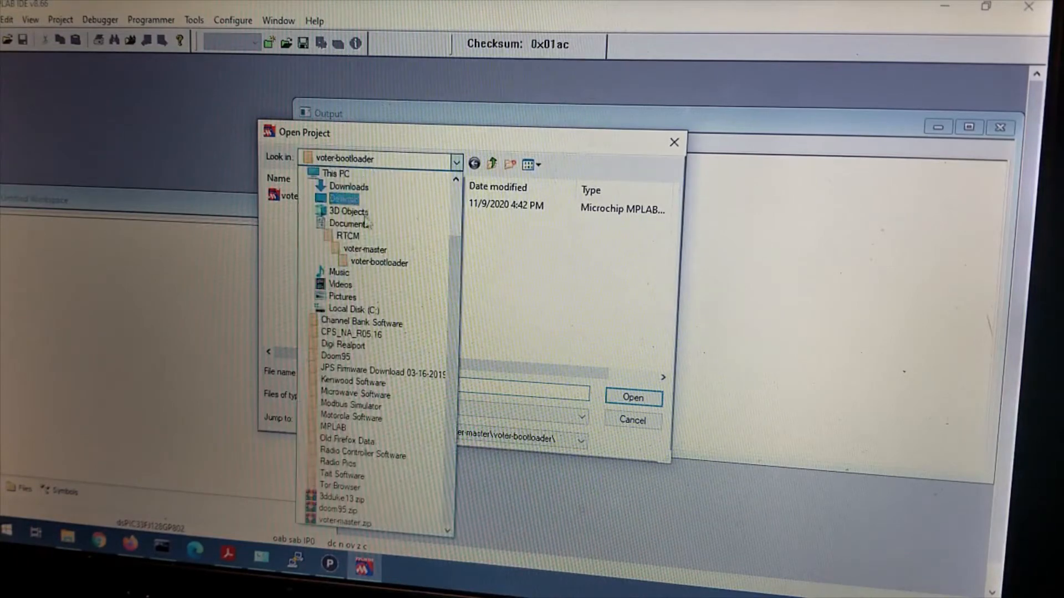
pyautogui.click(362, 250)
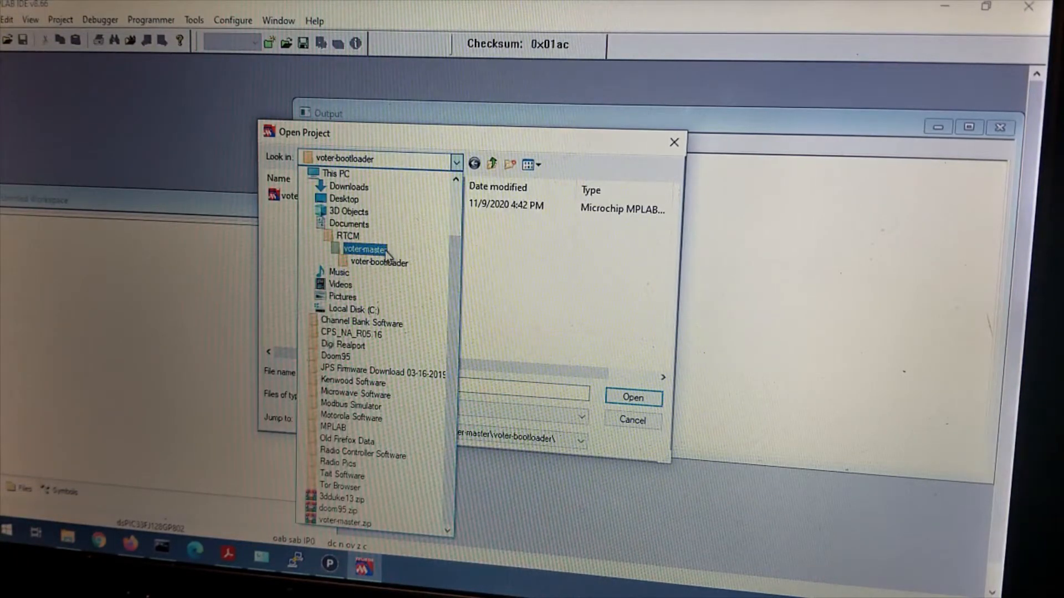
pyautogui.doubleClick(364, 248)
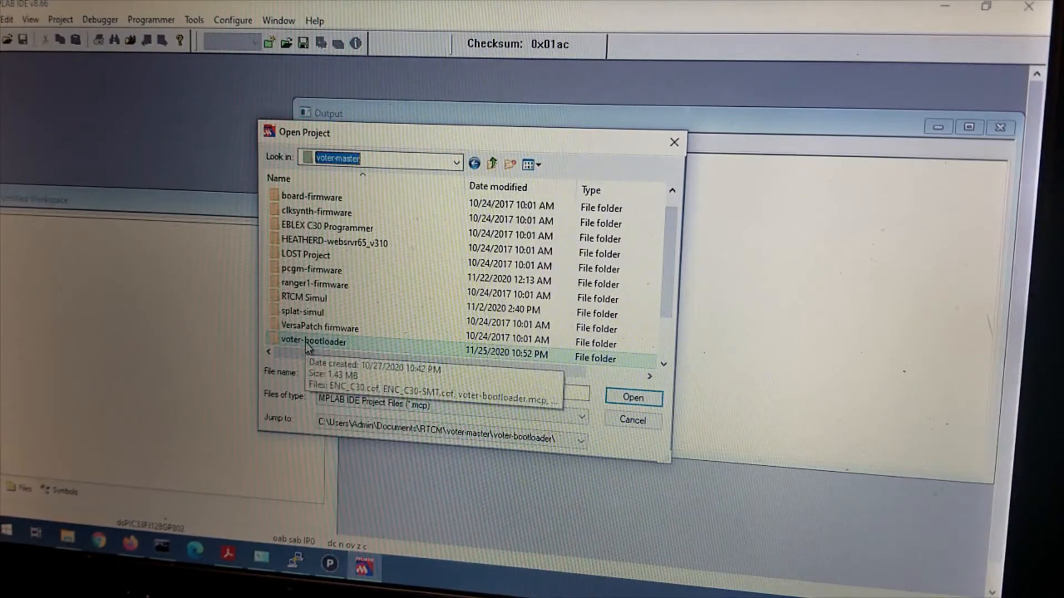
pyautogui.doubleClick(316, 342)
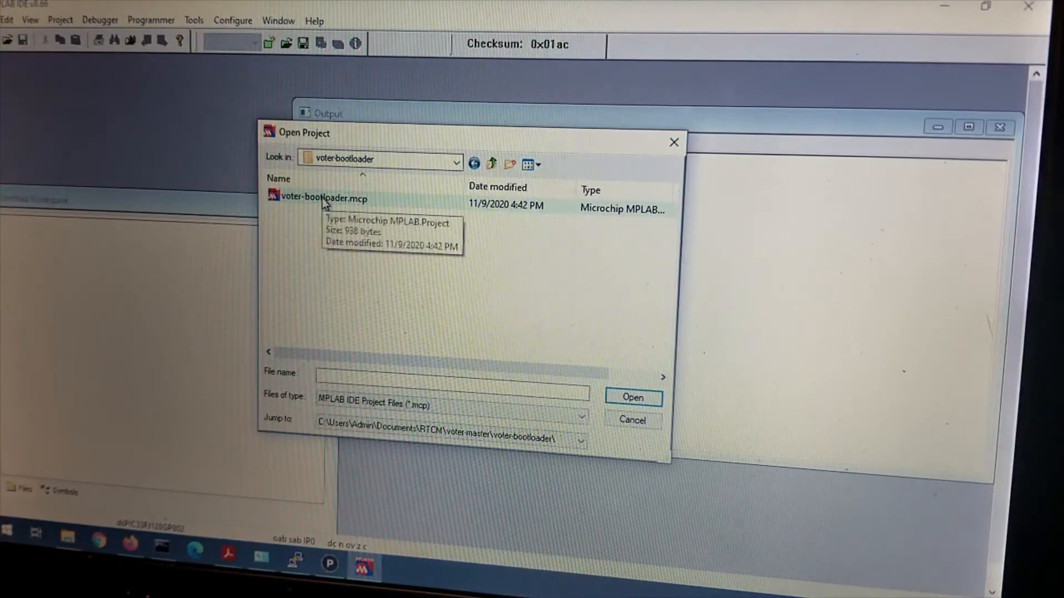
pyautogui.click(323, 198)
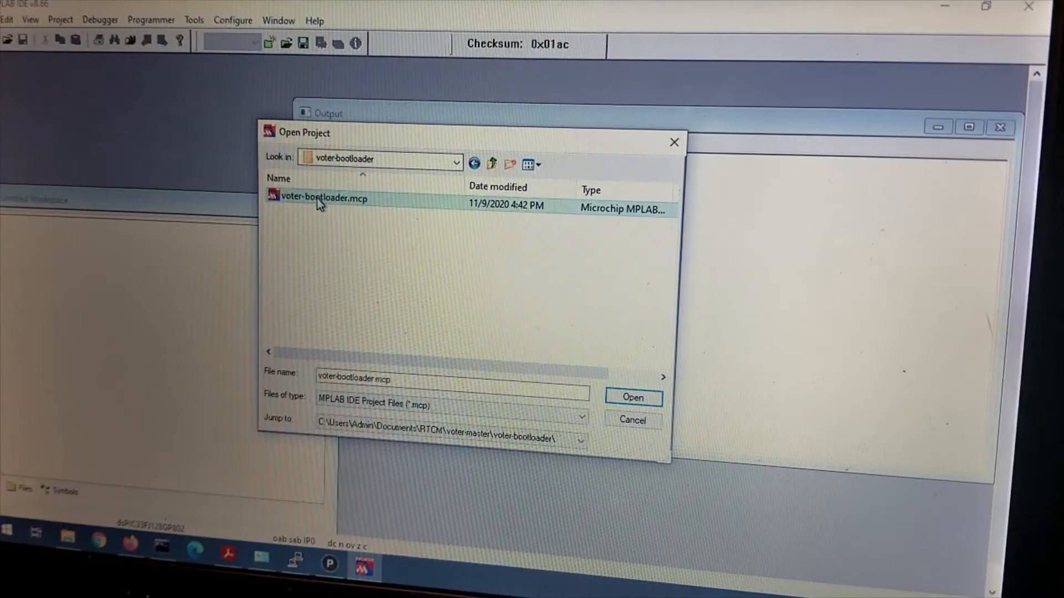
pyautogui.click(633, 397)
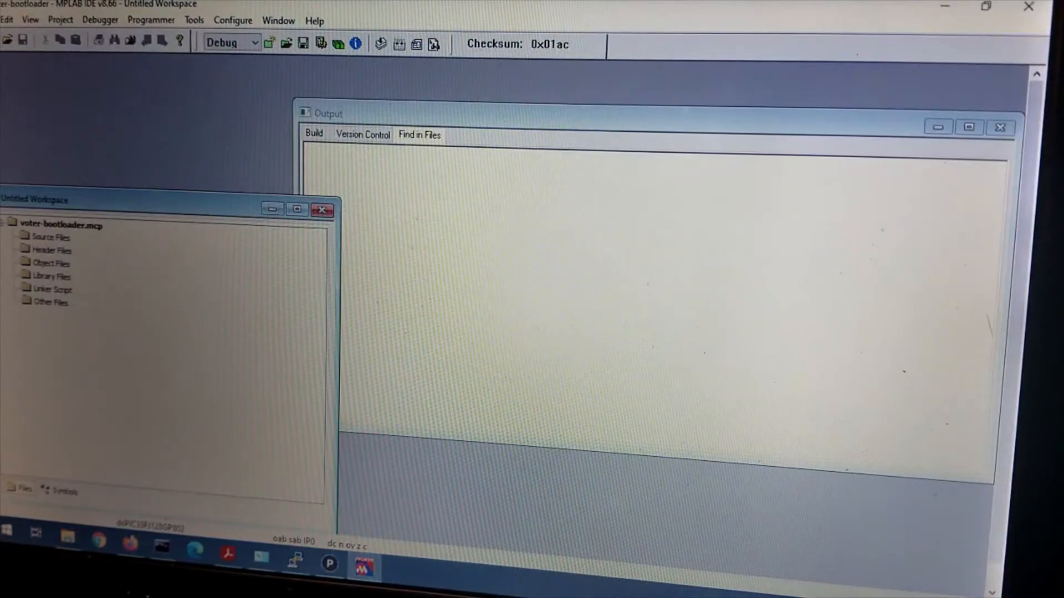
# Step: Import the ENC_C30.cof firmware file from the voter-bootloader folder
pyautogui.click(5, 20)
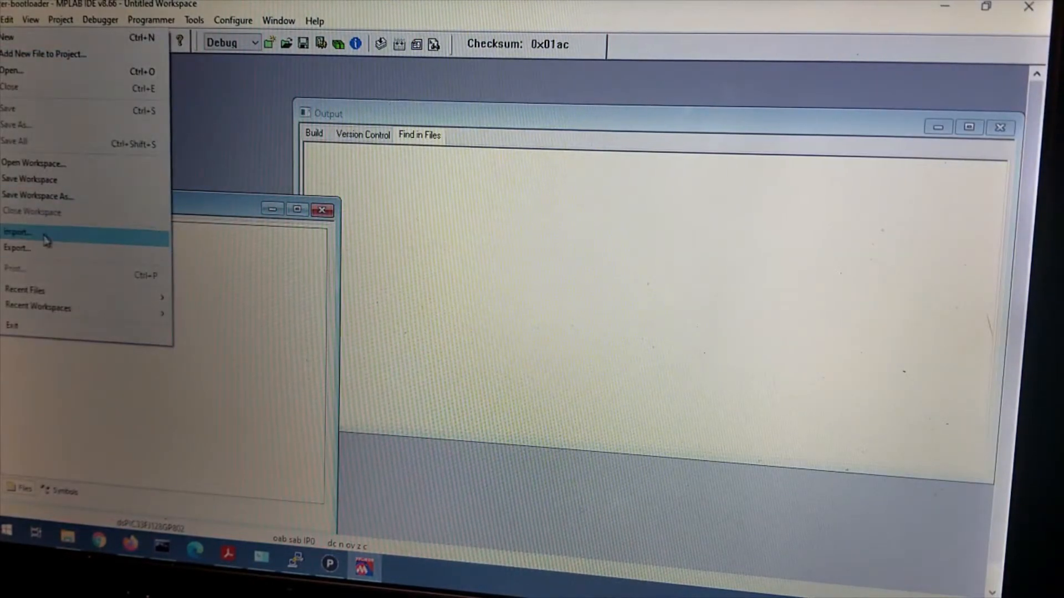
pyautogui.click(22, 233)
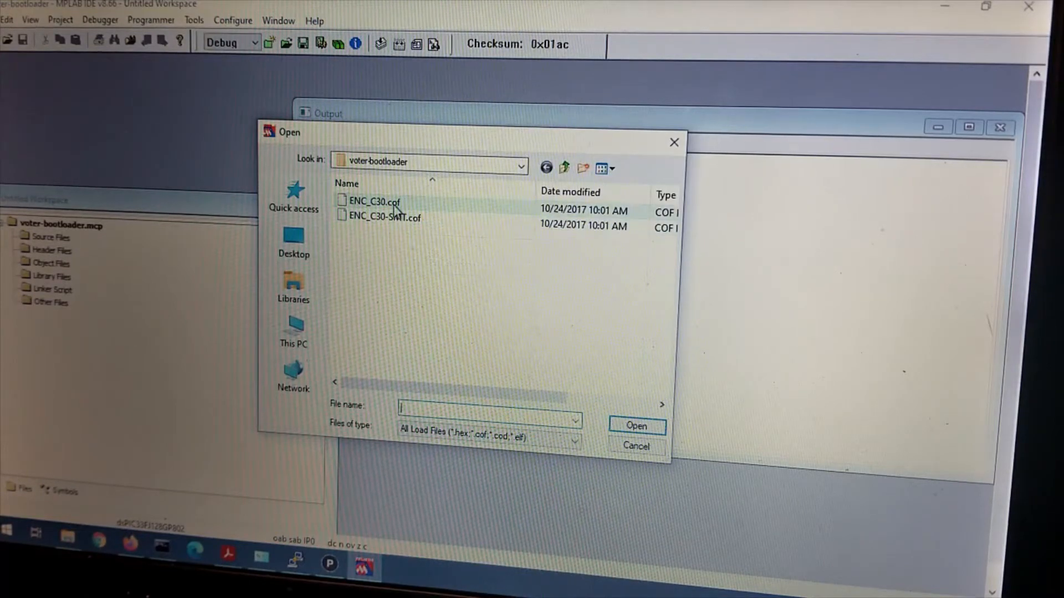
pyautogui.click(368, 201)
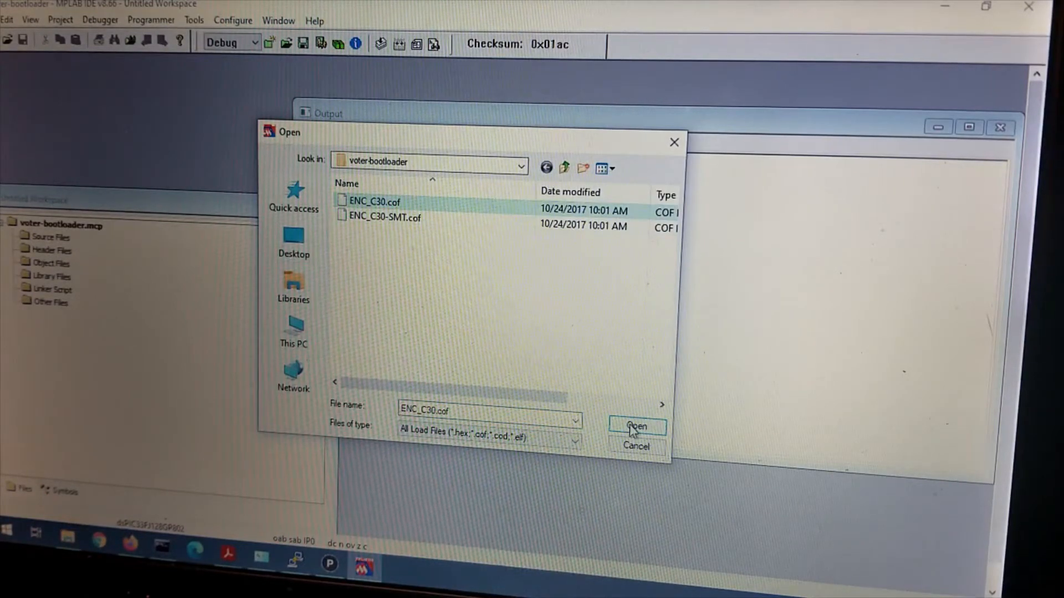
pyautogui.click(638, 426)
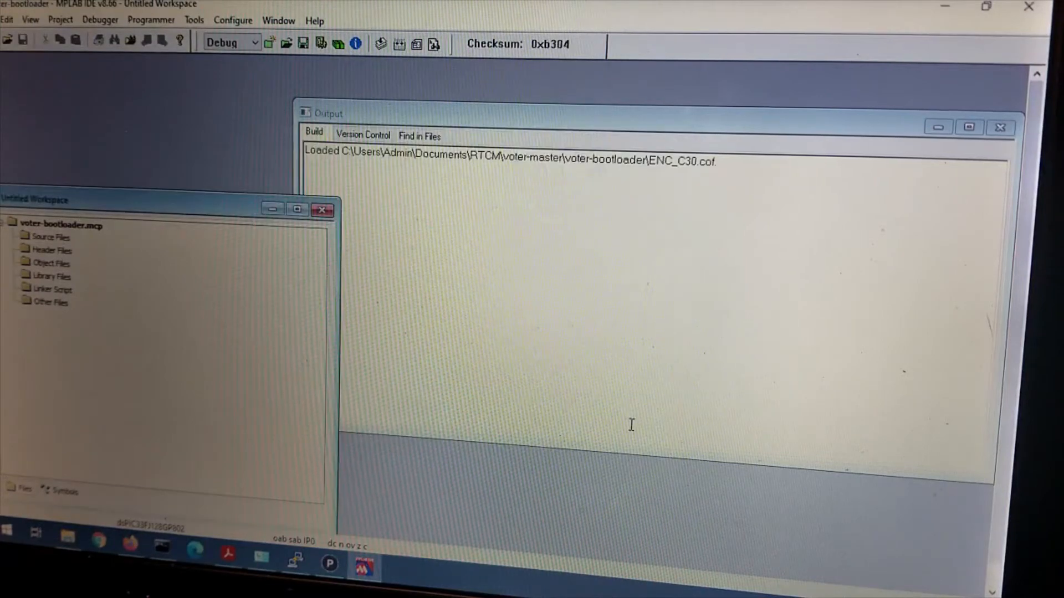
pyautogui.moveTo(558, 324)
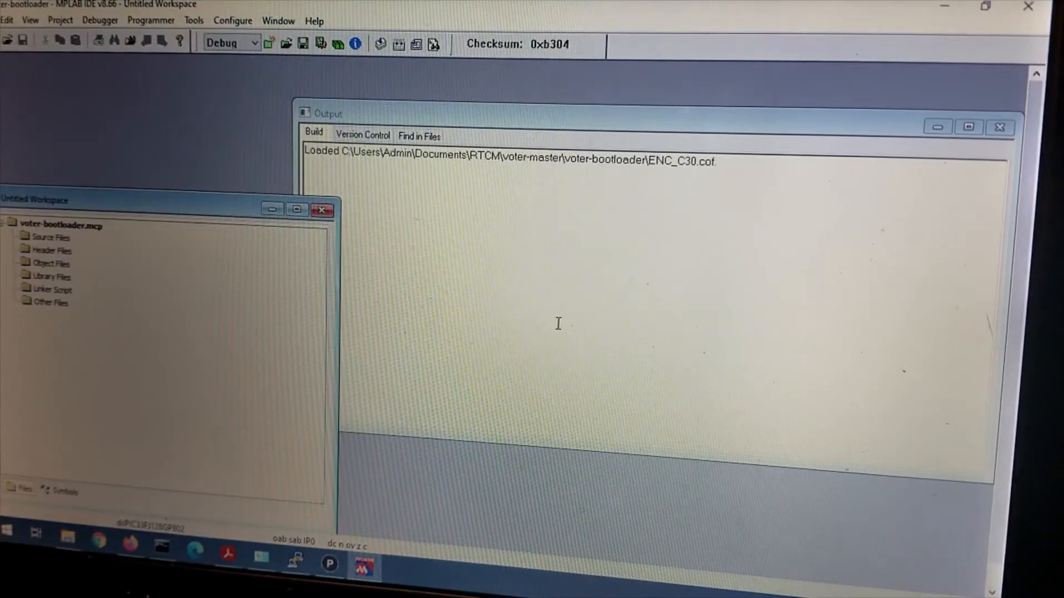
pyautogui.moveTo(423, 193)
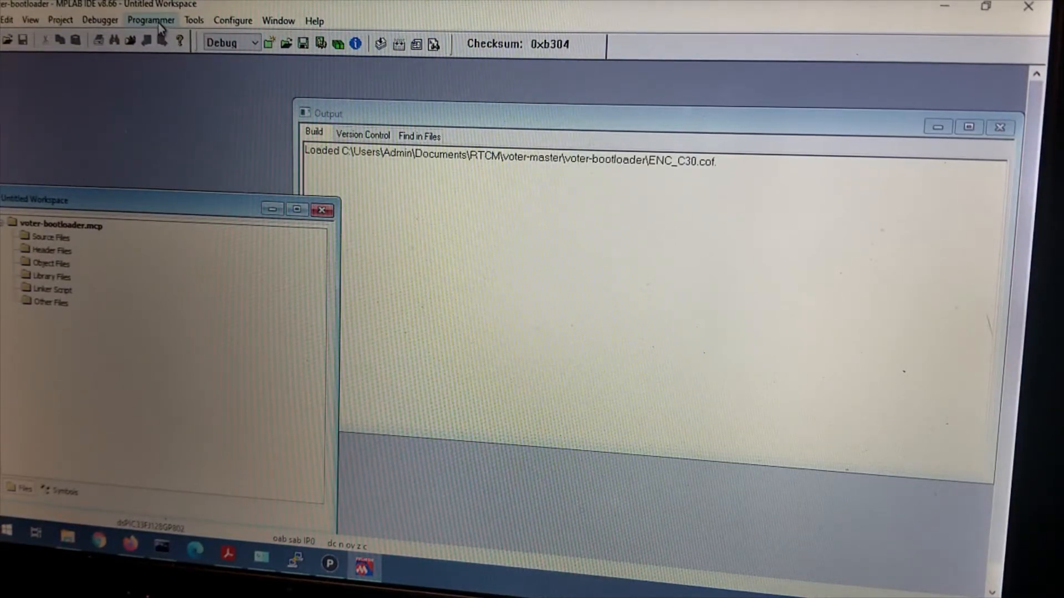
# Step: Select PICkit 3 as the programmer
pyautogui.click(151, 20)
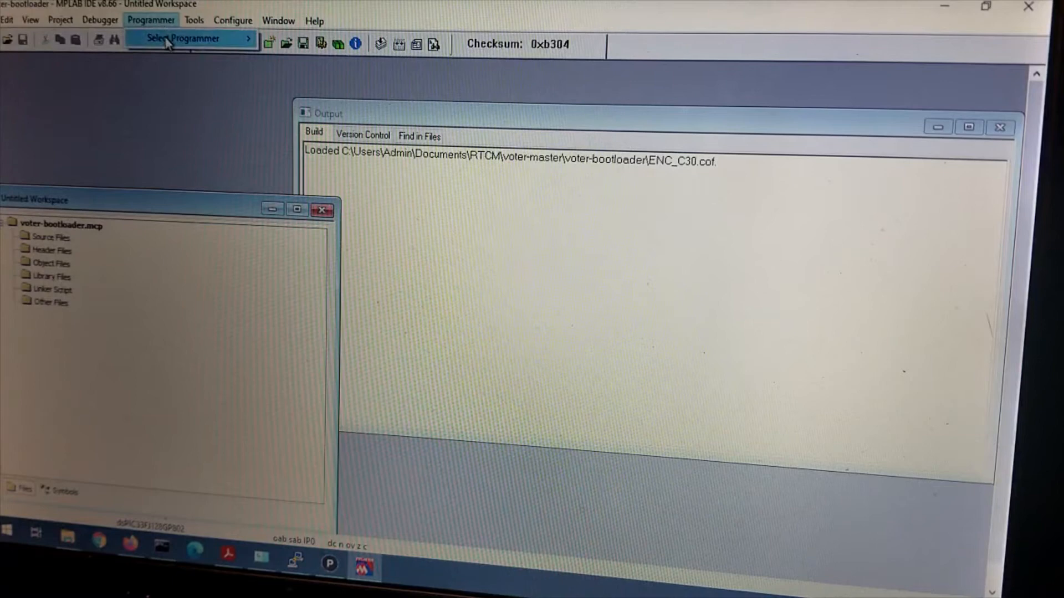
pyautogui.click(183, 39)
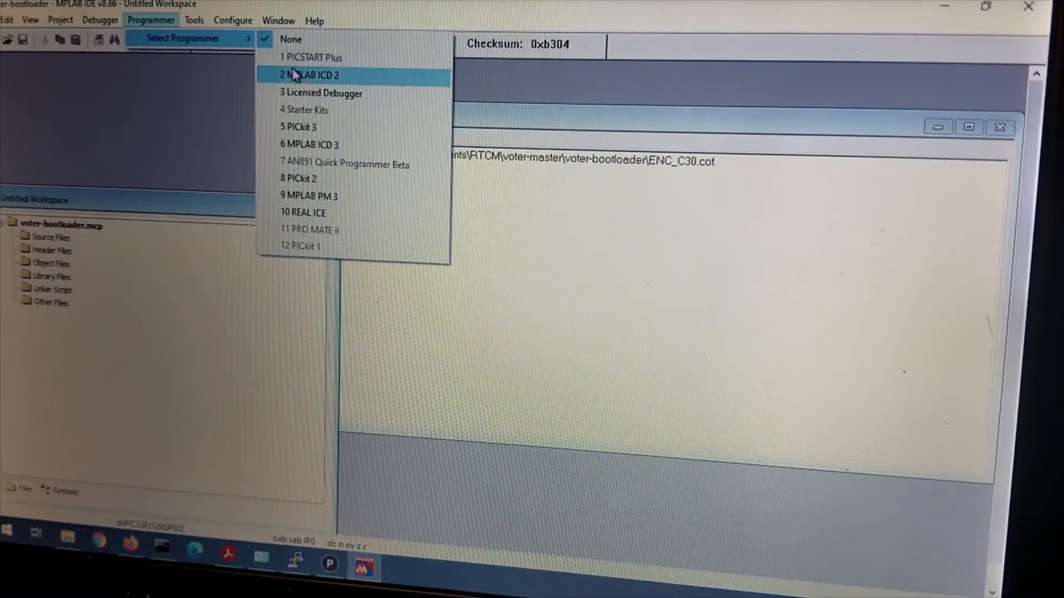
pyautogui.moveTo(310, 132)
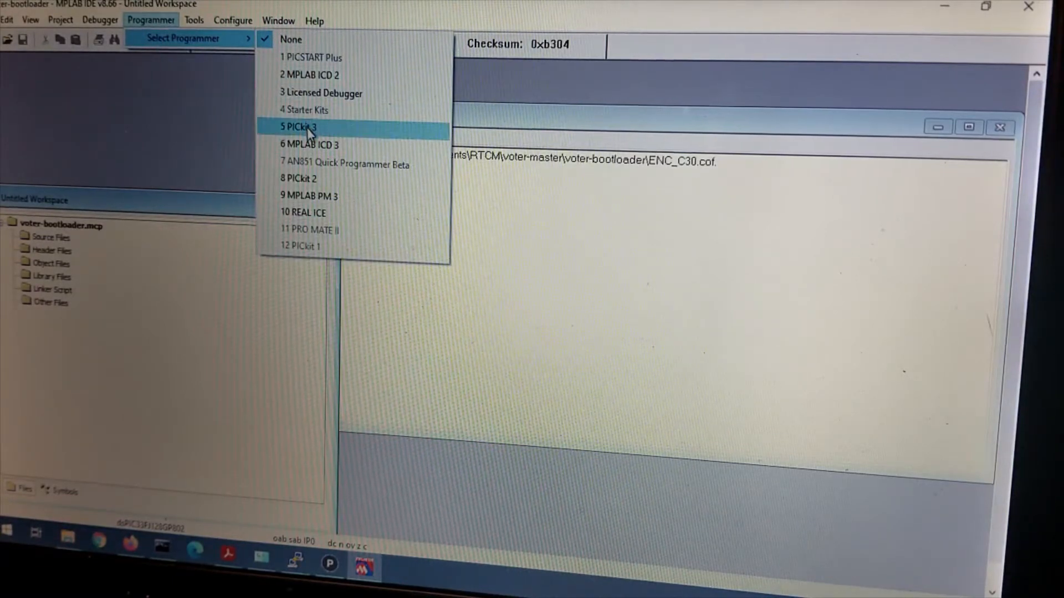
pyautogui.click(298, 127)
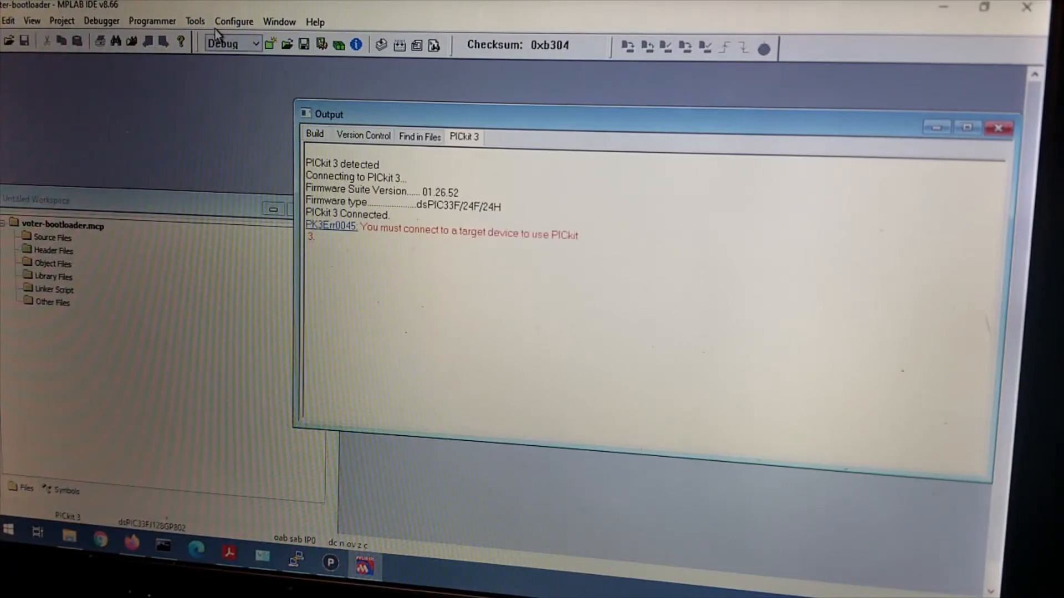
# Step: Keep dsPIC33FJ128GP802 in the Select Device dialog and confirm it
pyautogui.click(233, 21)
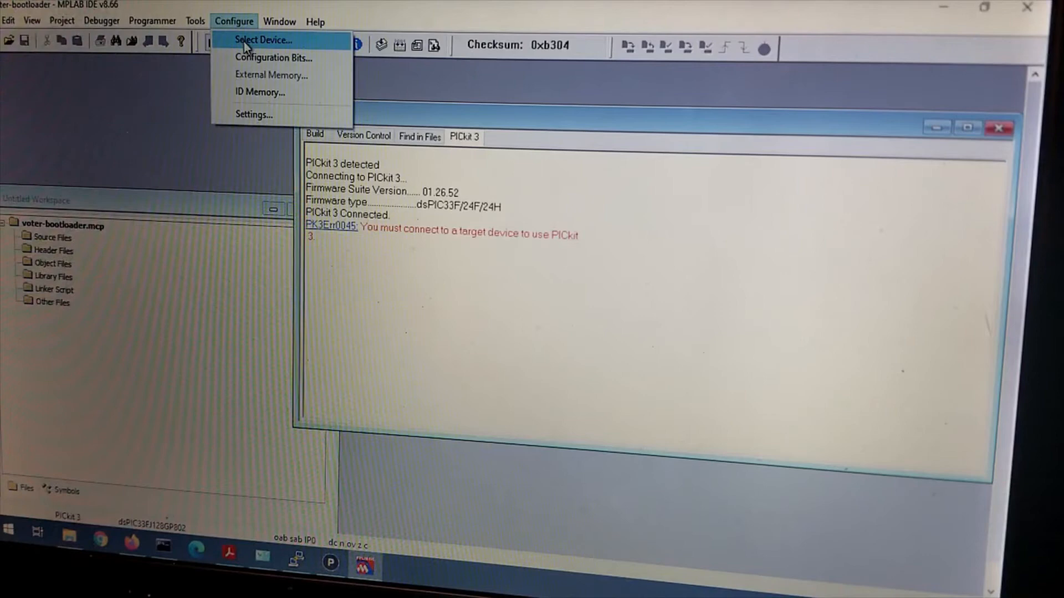
pyautogui.click(261, 40)
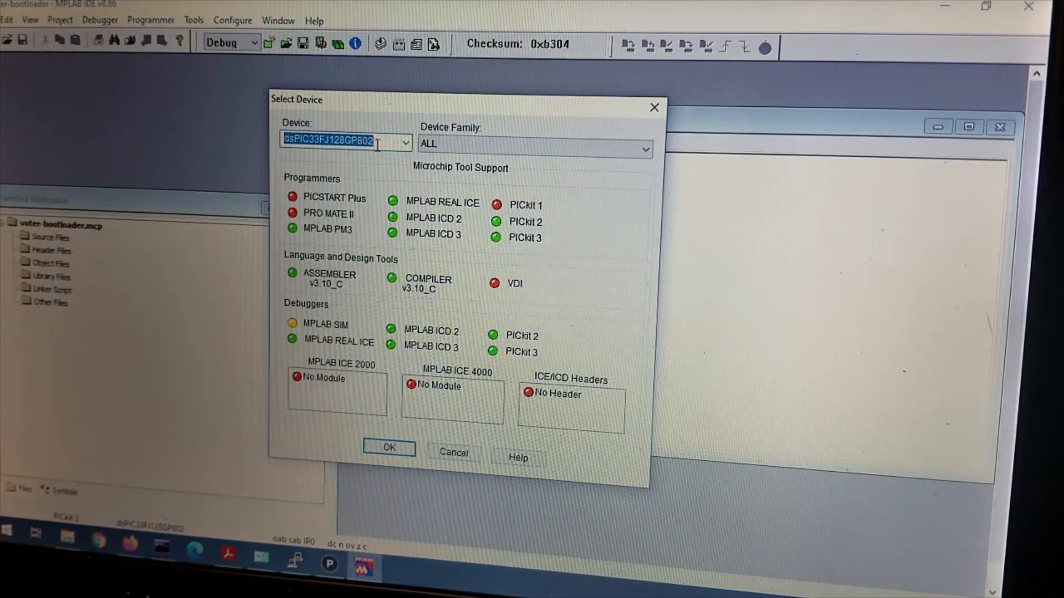
pyautogui.click(389, 448)
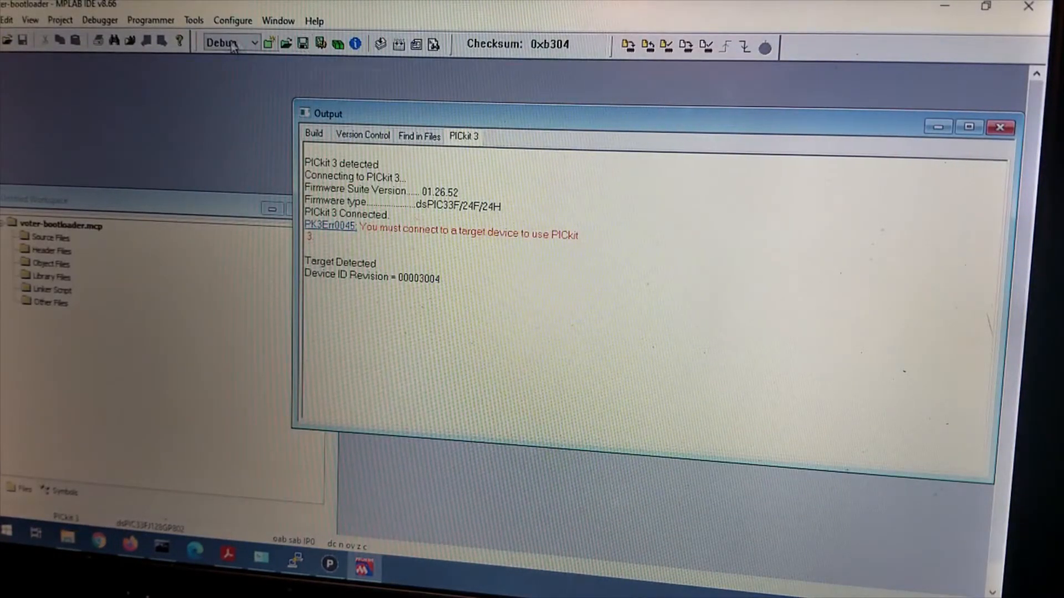
pyautogui.moveTo(227, 43)
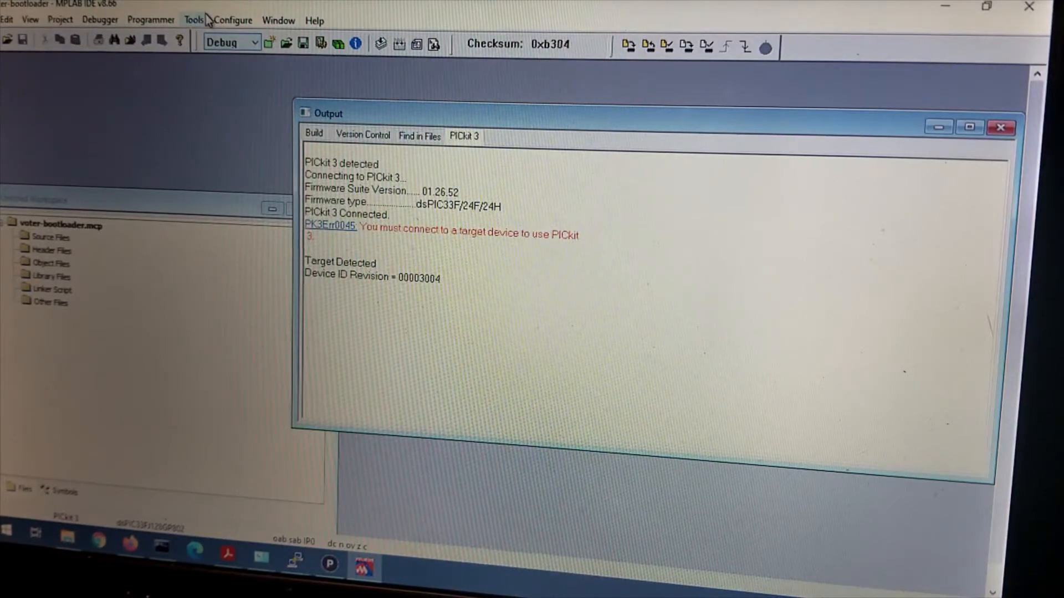
# Step: Run Program from the Programmer menu to flash the bootloader via PICkit 3
pyautogui.click(231, 20)
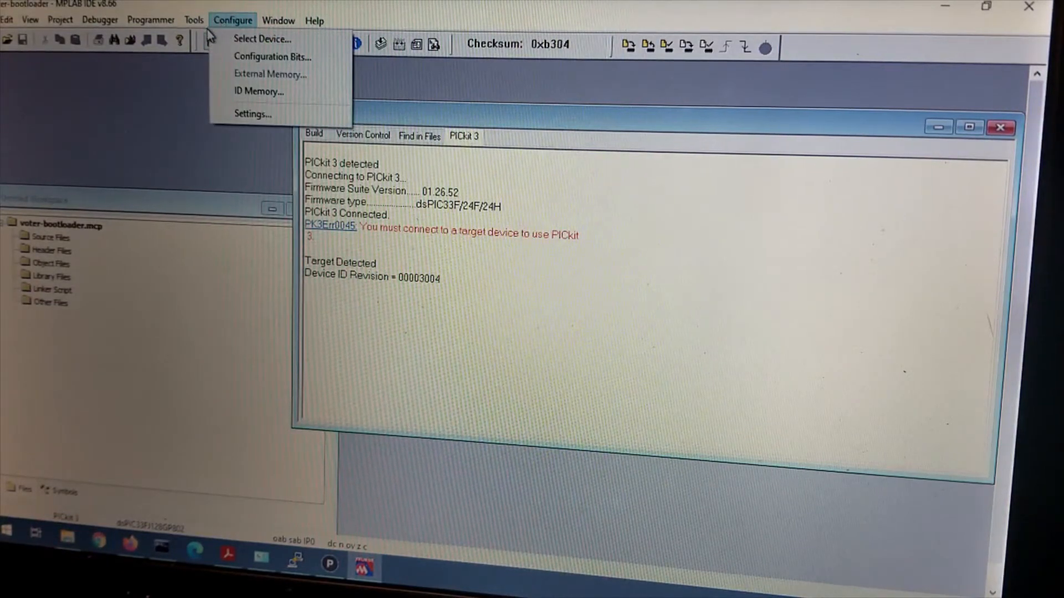
pyautogui.click(151, 20)
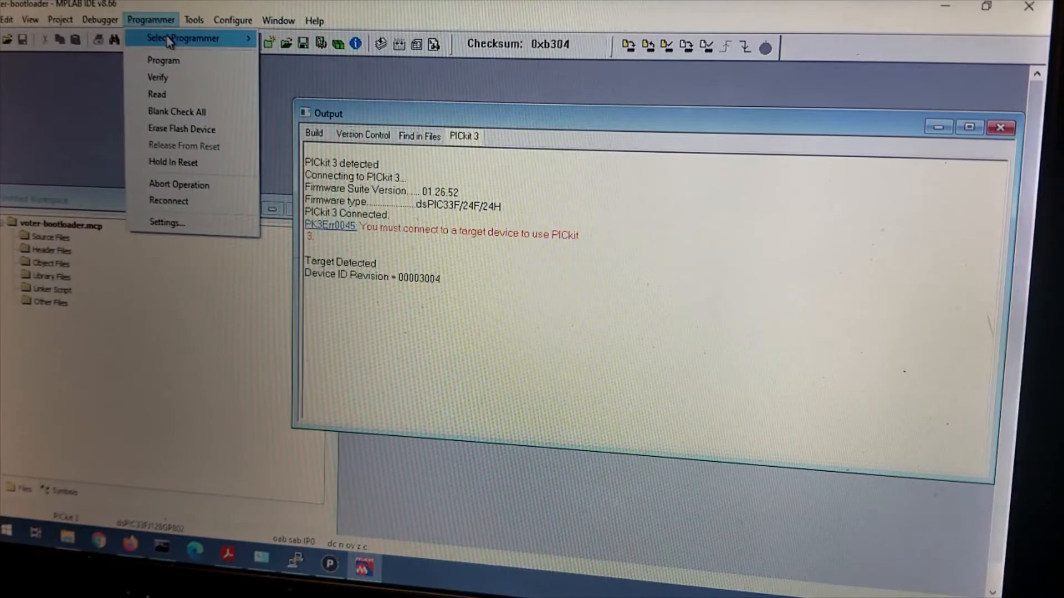
pyautogui.click(163, 61)
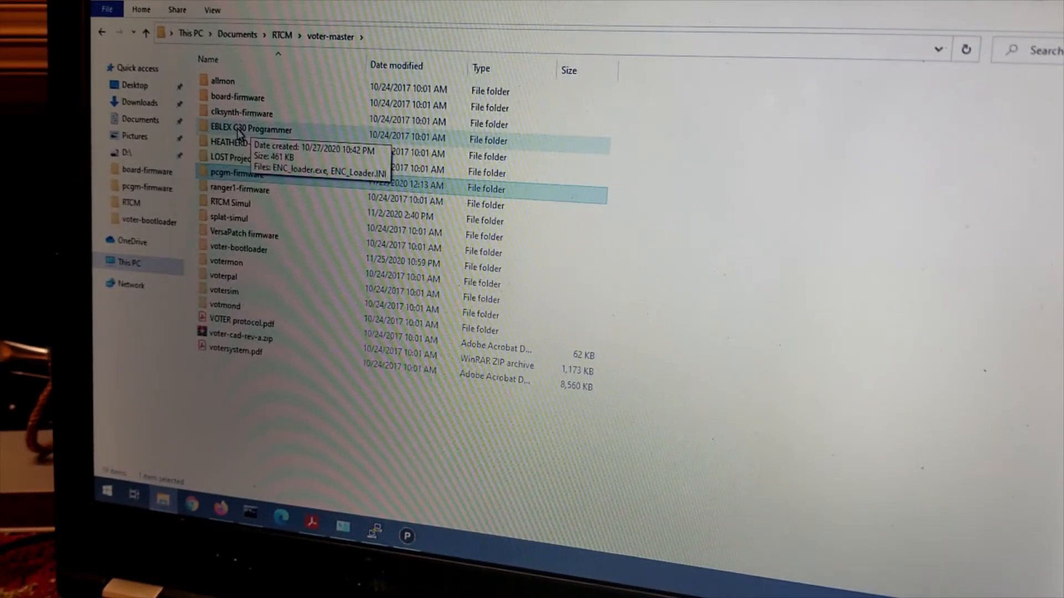
# Step: Run ENC_loader.exe from the EBLEX C30 Programmer folder
pyautogui.doubleClick(246, 129)
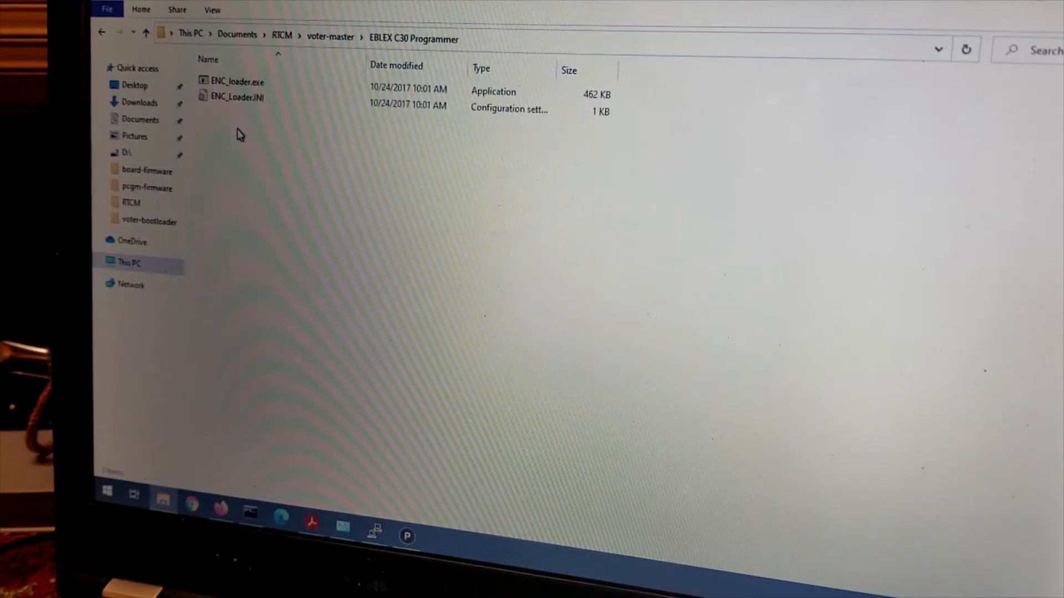
pyautogui.moveTo(232, 83)
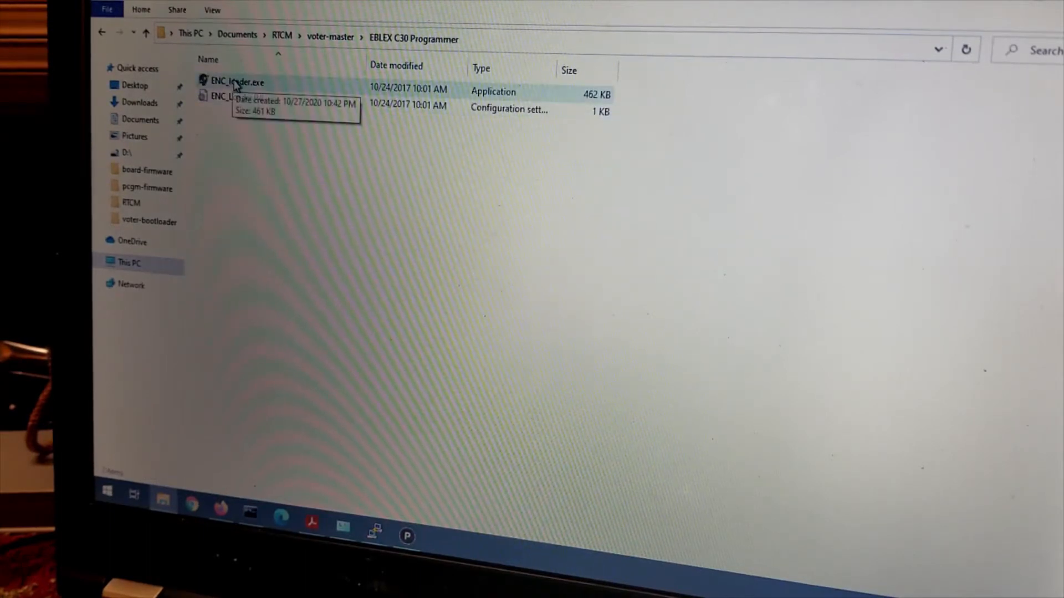
pyautogui.click(229, 83)
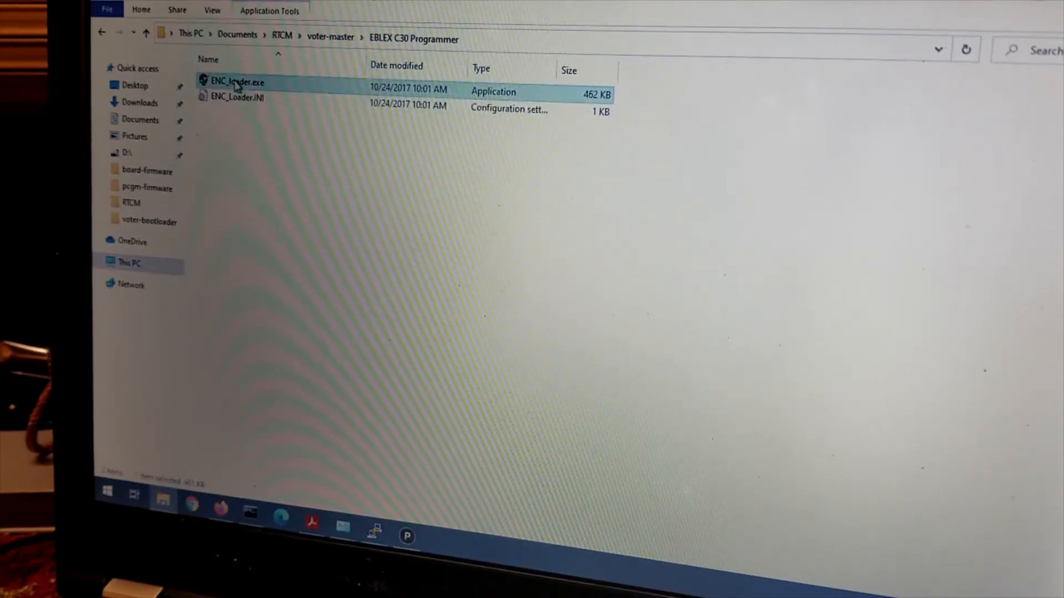
pyautogui.doubleClick(234, 82)
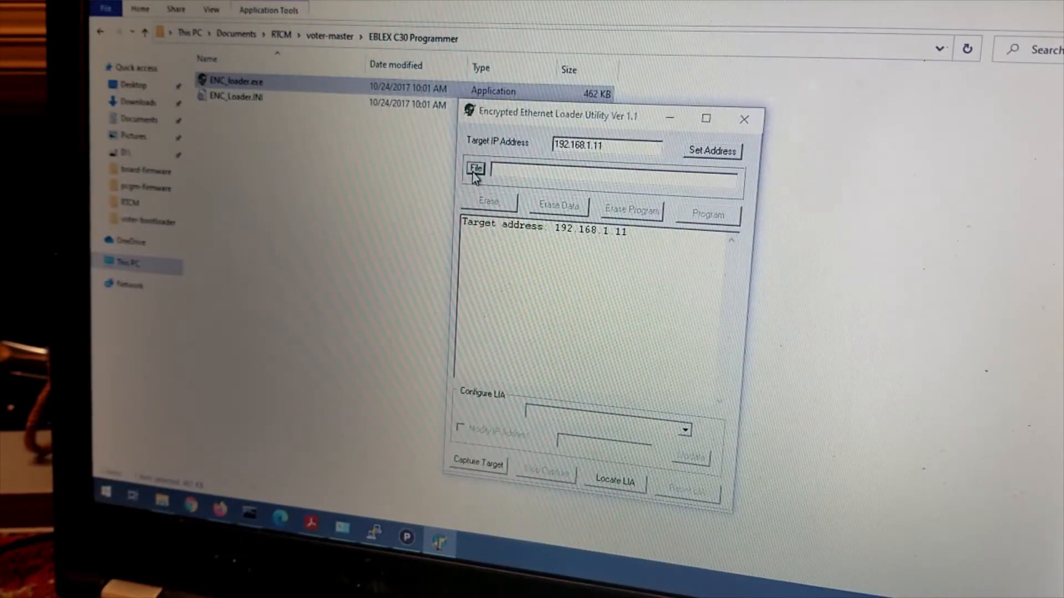
# Step: Browse the board-firmware folder's .cry files in the loader's Open dialog
pyautogui.click(475, 168)
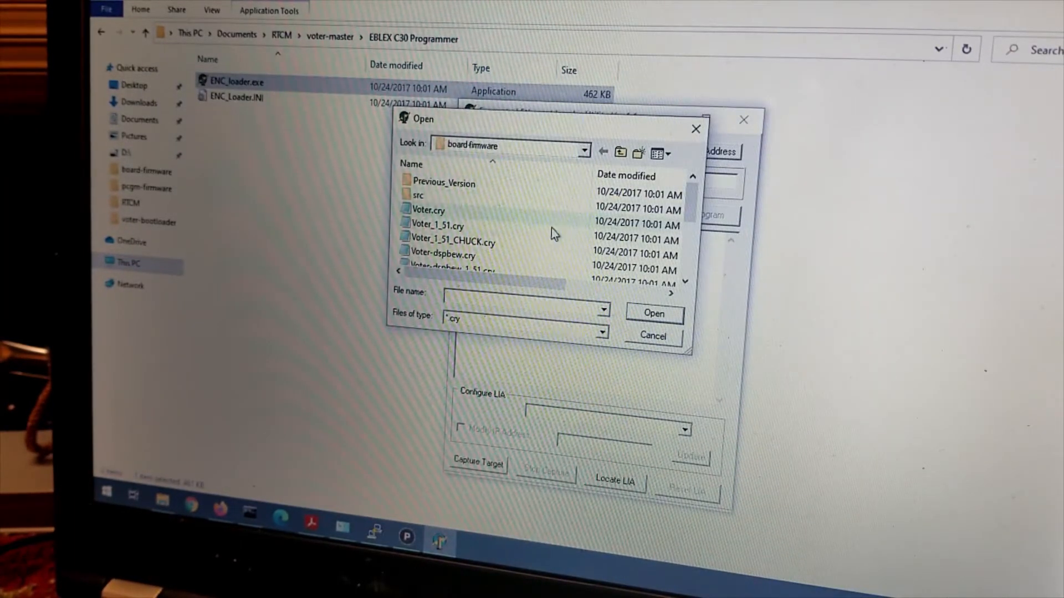
pyautogui.moveTo(486, 241)
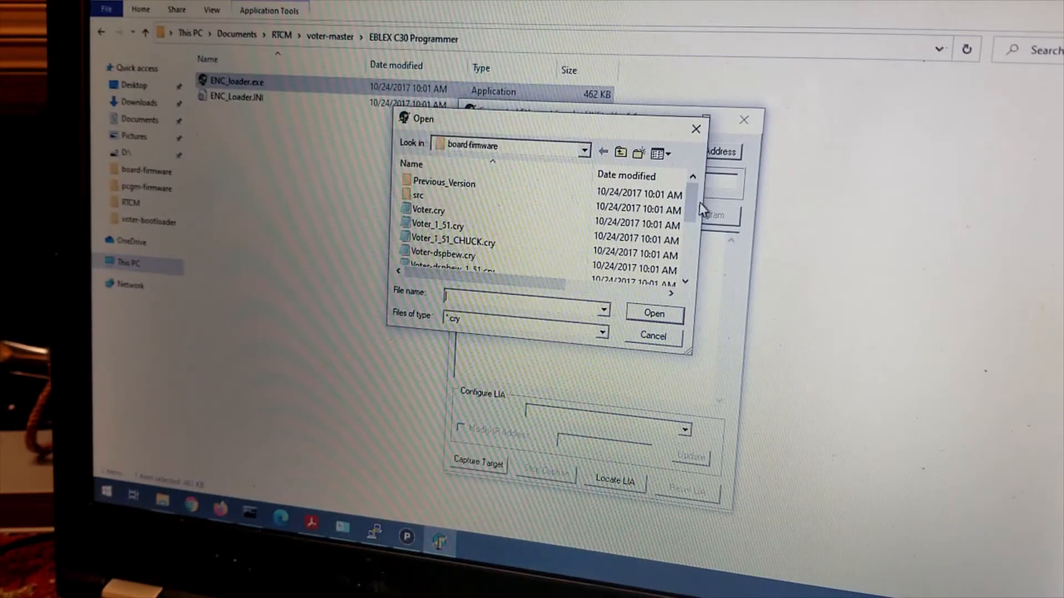
pyautogui.scroll(-3)
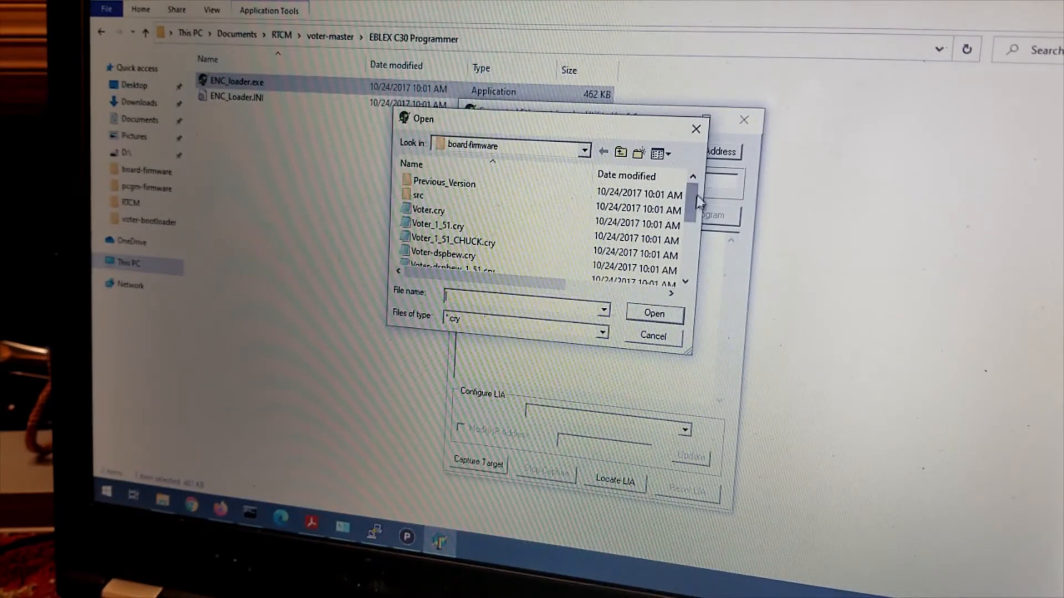
pyautogui.scroll(-3)
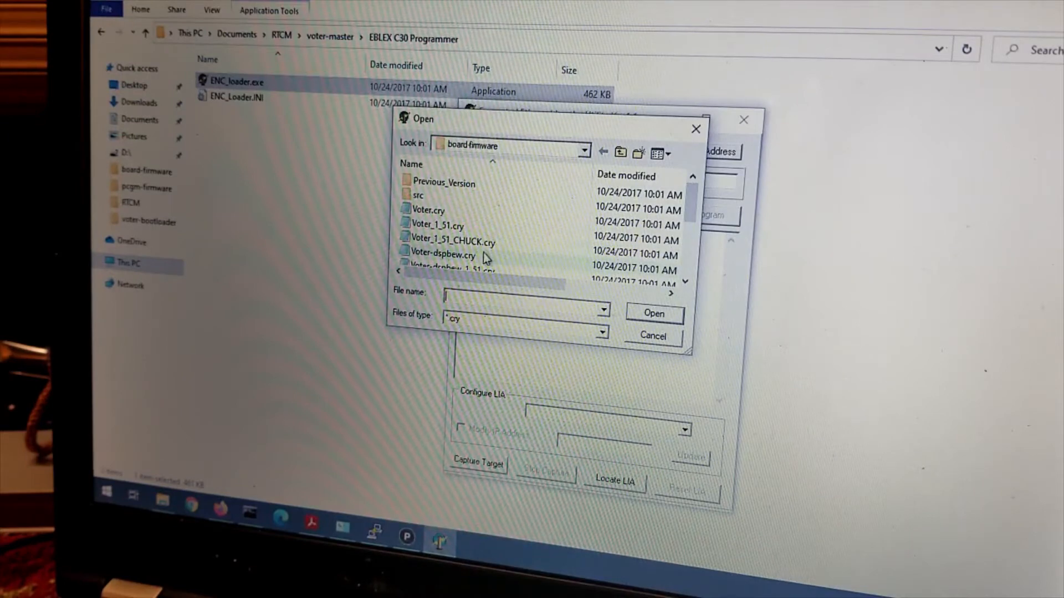
pyautogui.moveTo(481, 253)
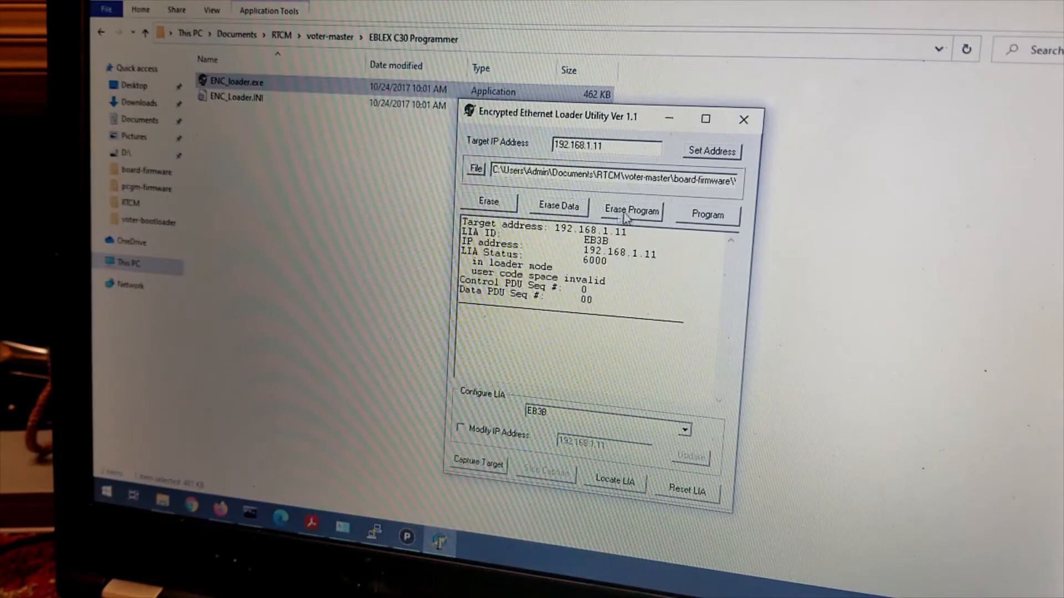
# Step: Program Voter_1_51_CHUCK.cry onto the unit at 192.168.1.11
pyautogui.click(707, 215)
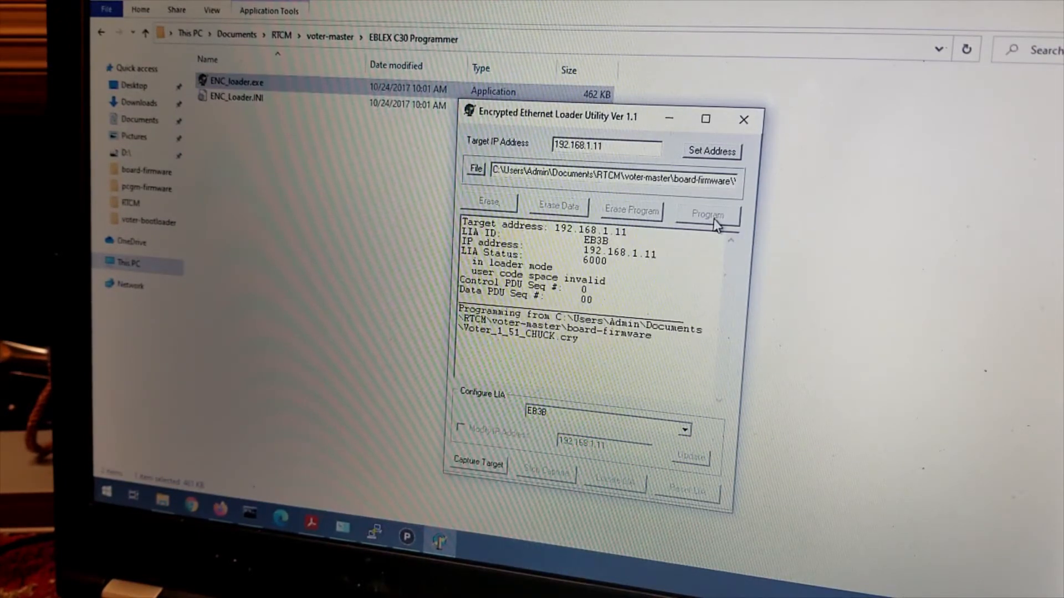